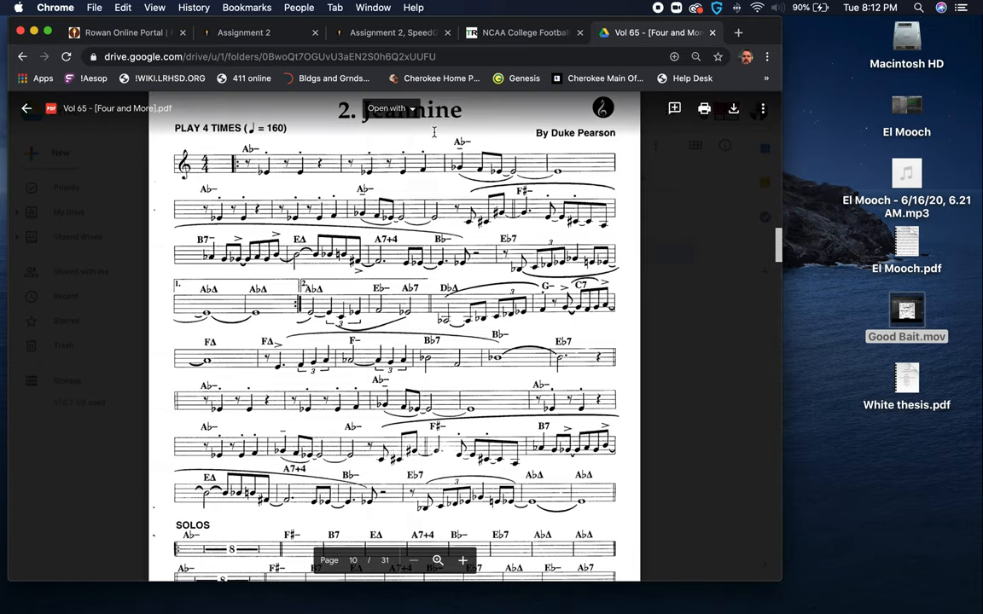
mouse_move(678, 512)
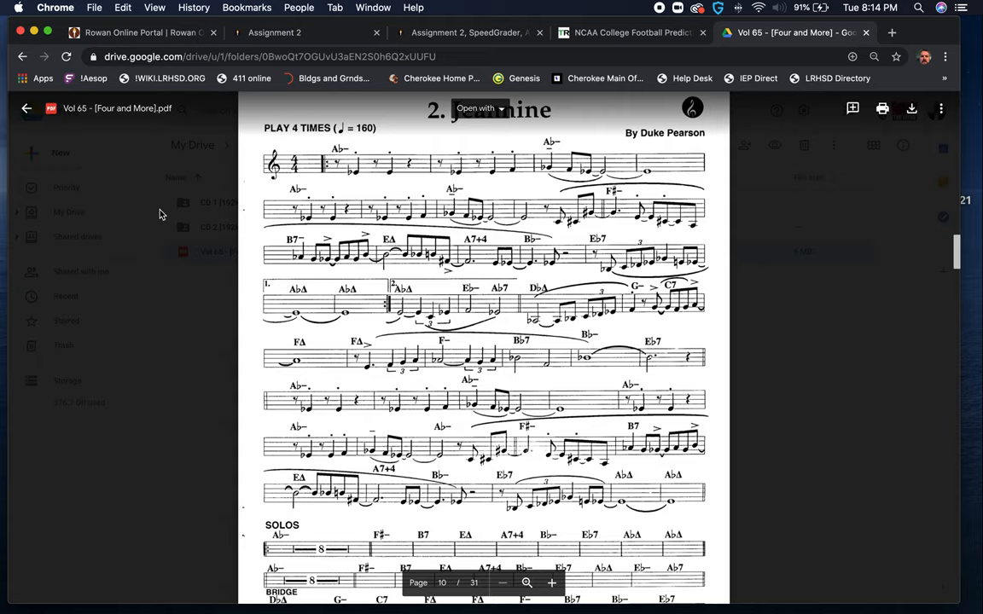
mouse_move(140, 215)
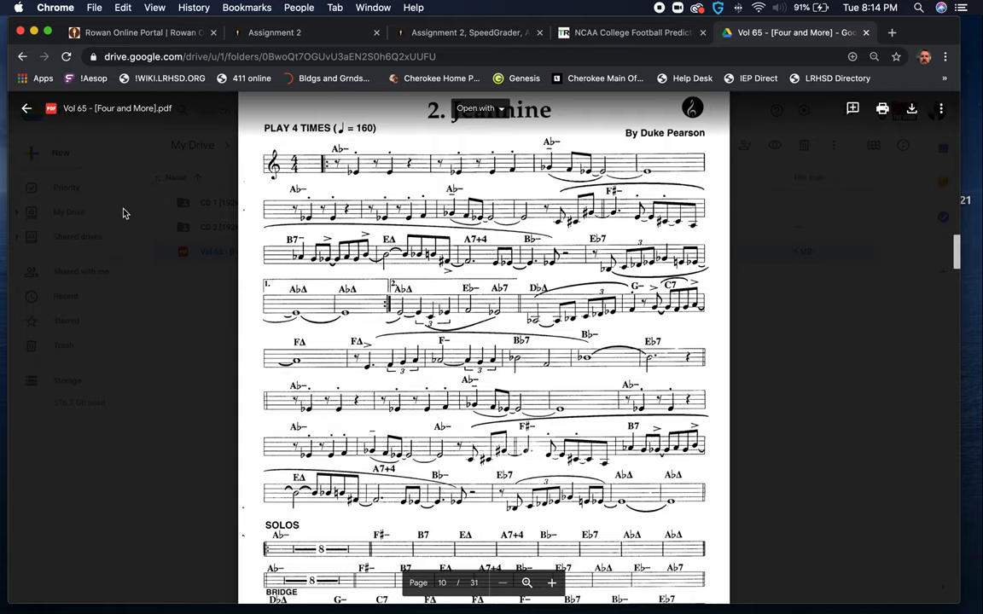
mouse_move(132, 214)
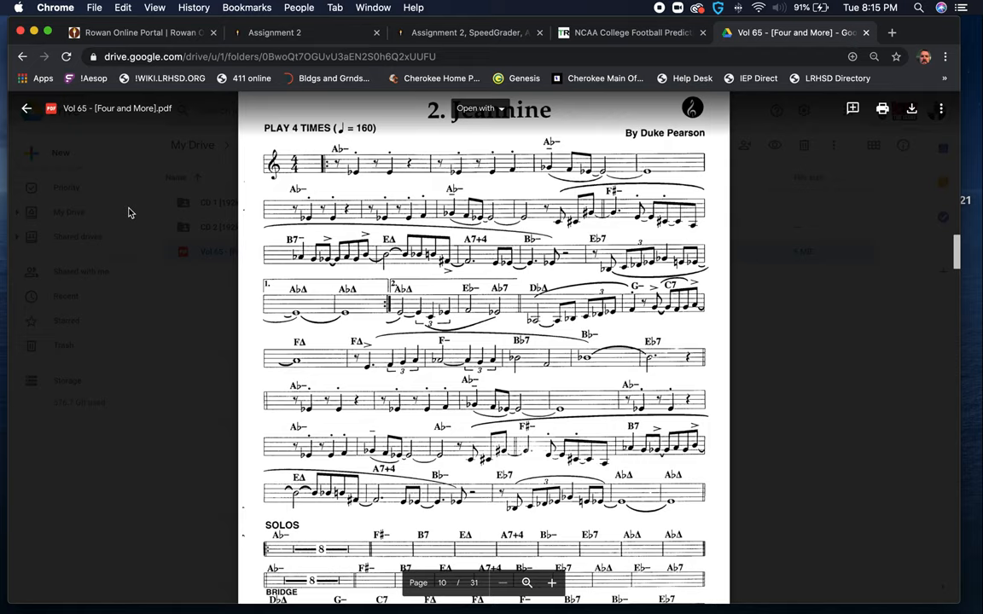
mouse_move(143, 214)
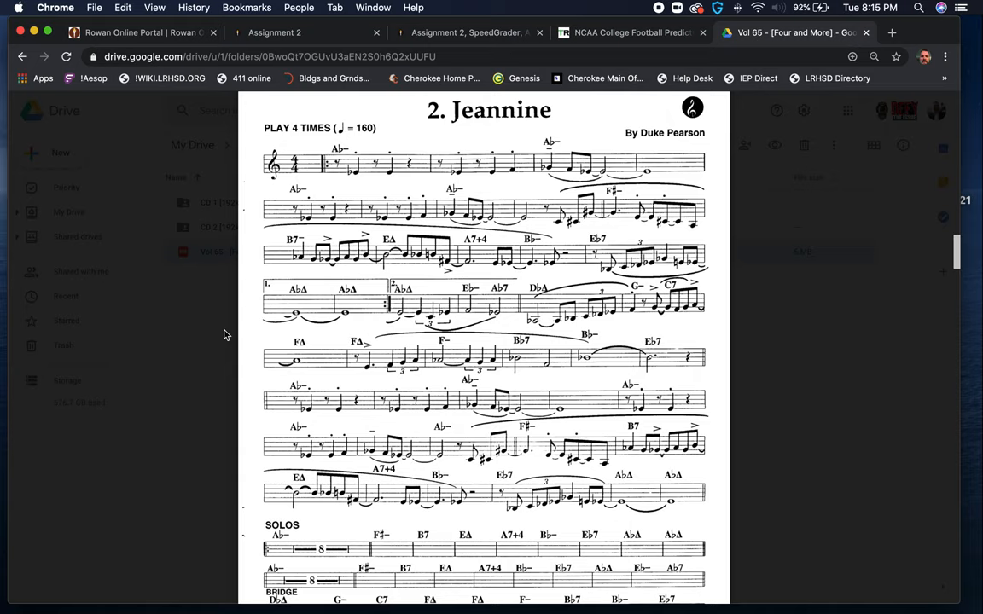
scroll(down, 3)
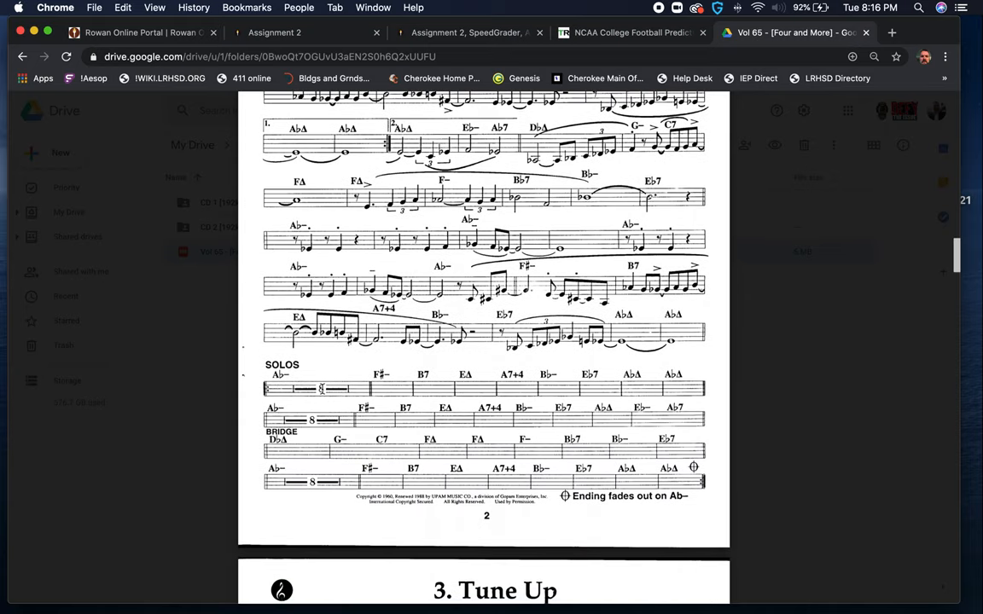
mouse_move(323, 368)
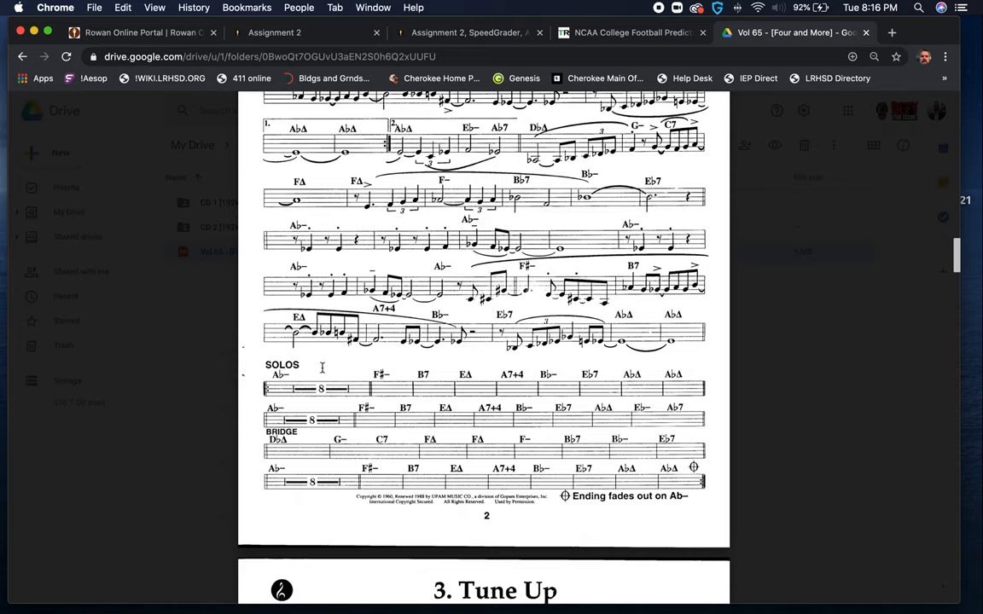
mouse_move(293, 374)
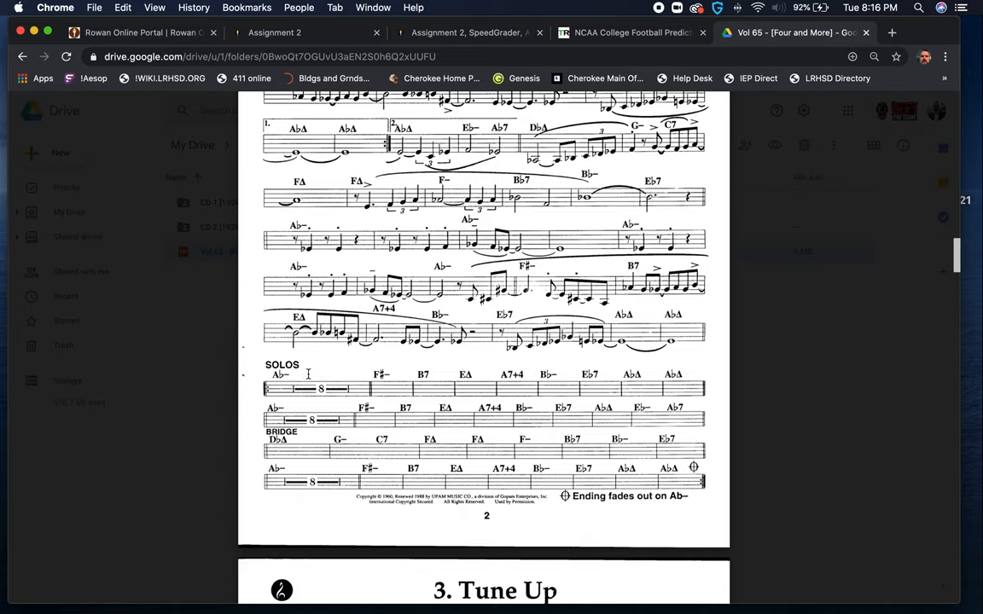
mouse_move(280, 376)
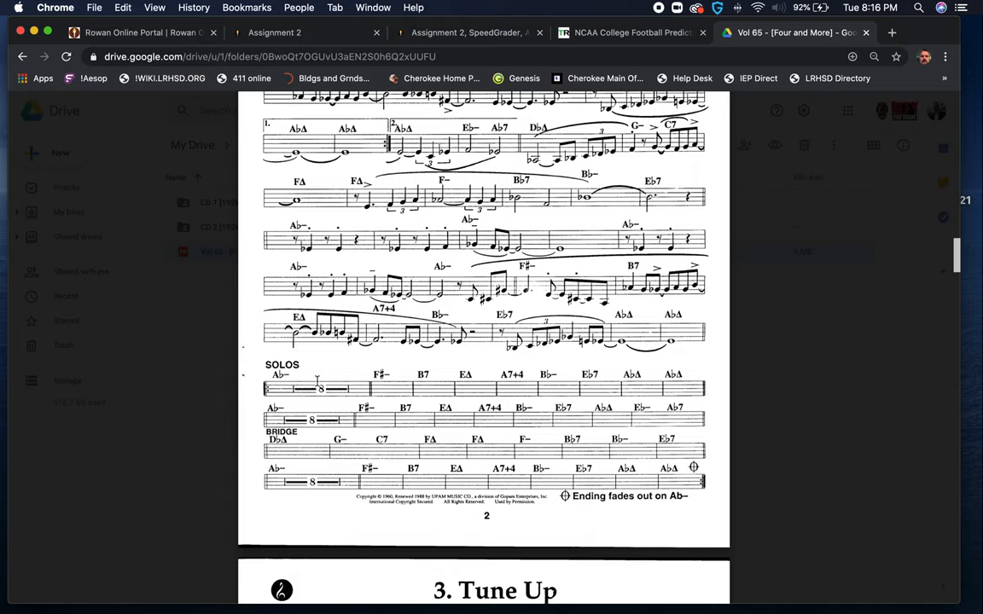
mouse_move(447, 382)
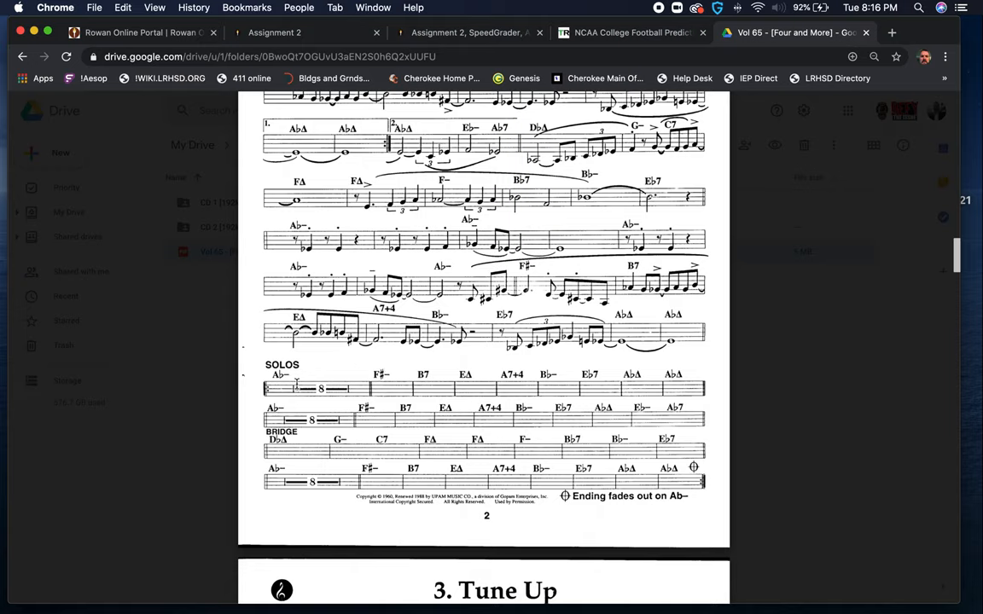
mouse_move(468, 385)
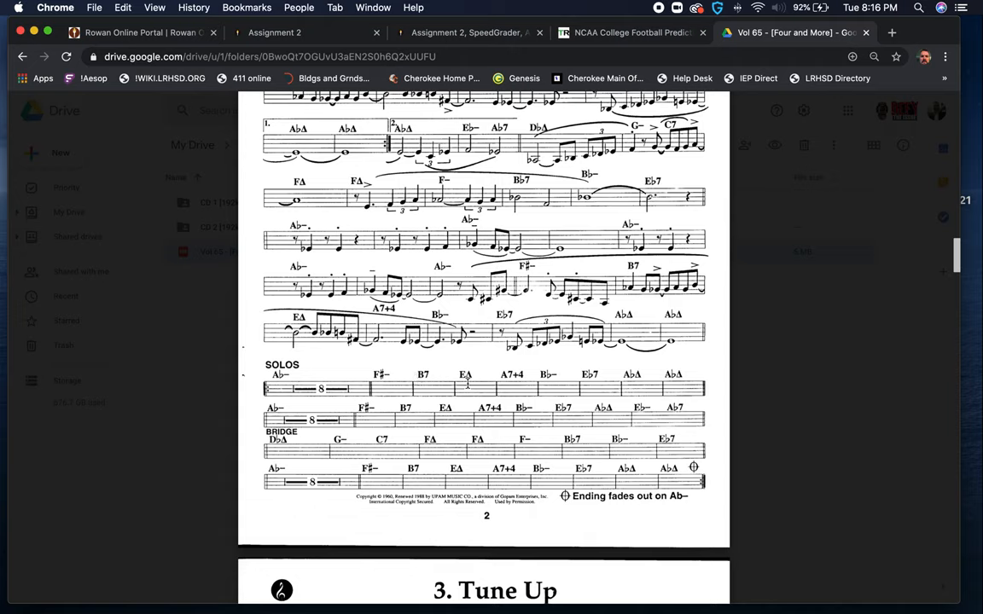
mouse_move(422, 367)
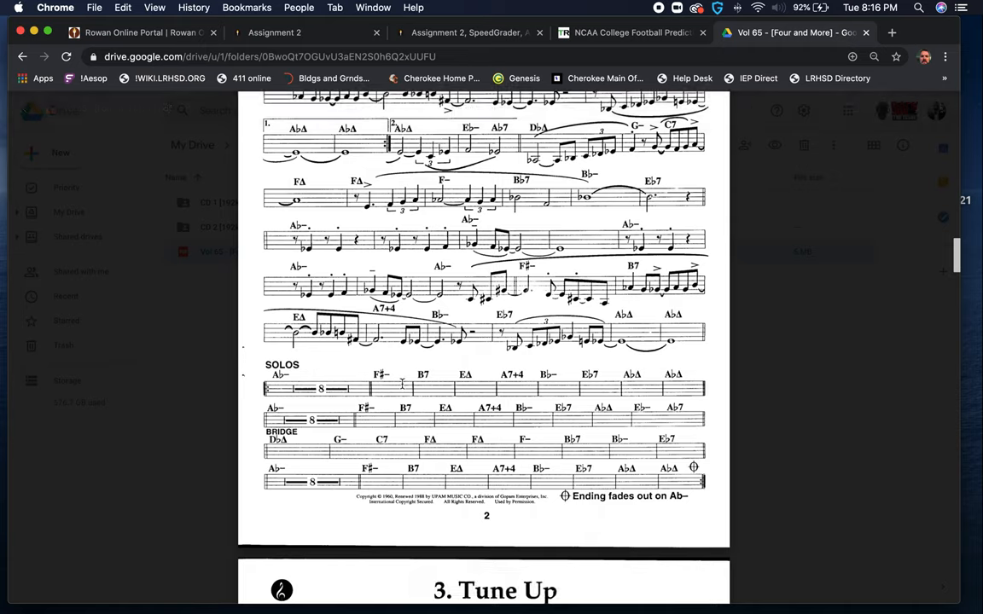
mouse_move(400, 370)
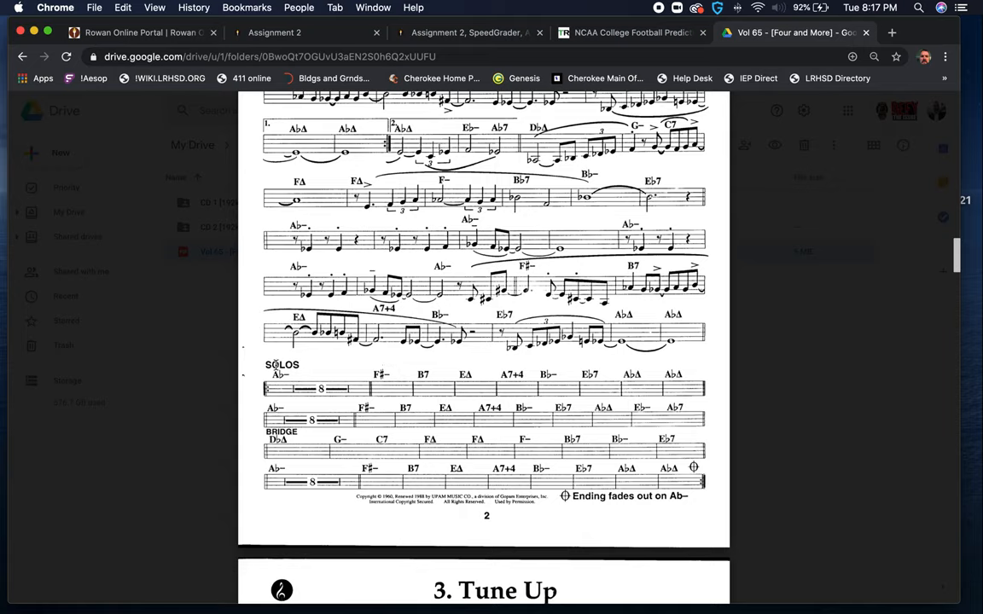
mouse_move(284, 354)
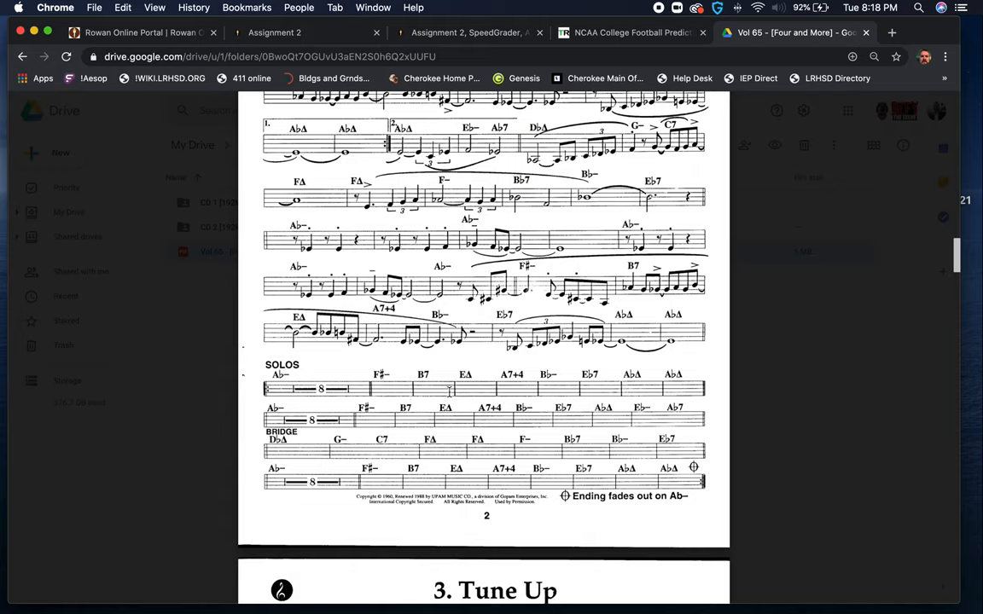
mouse_move(464, 383)
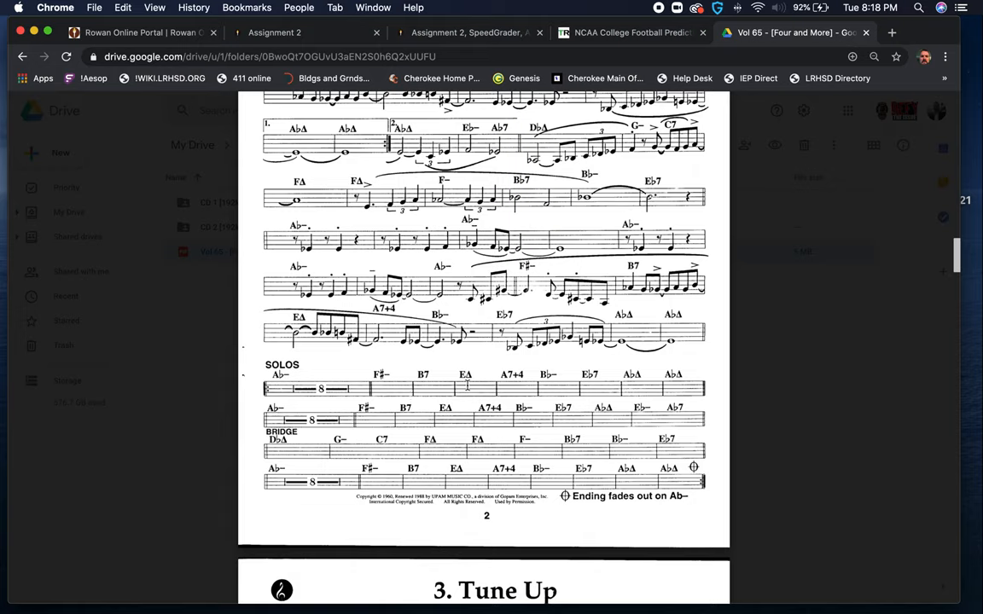
mouse_move(469, 388)
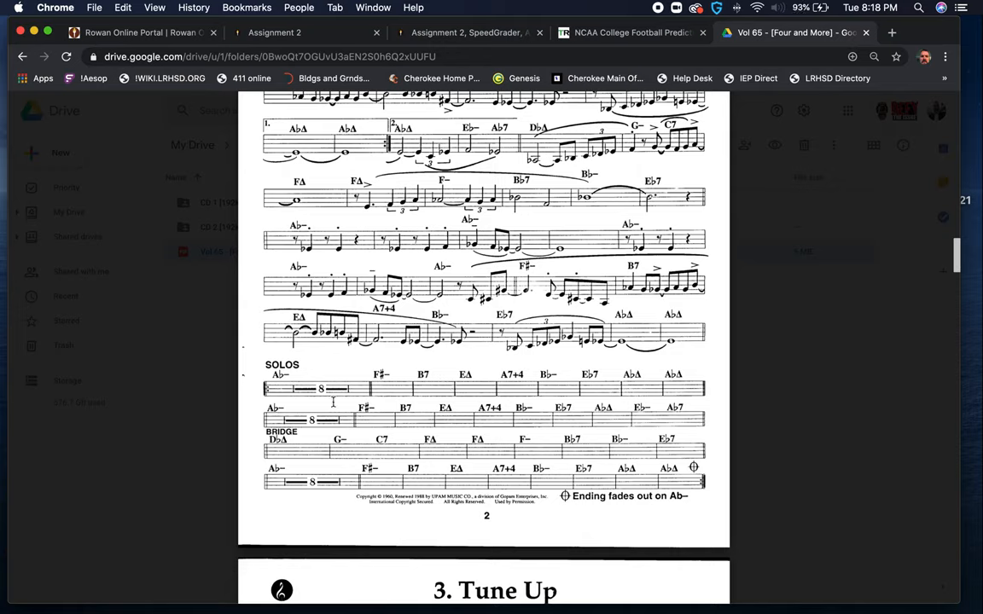
mouse_move(318, 400)
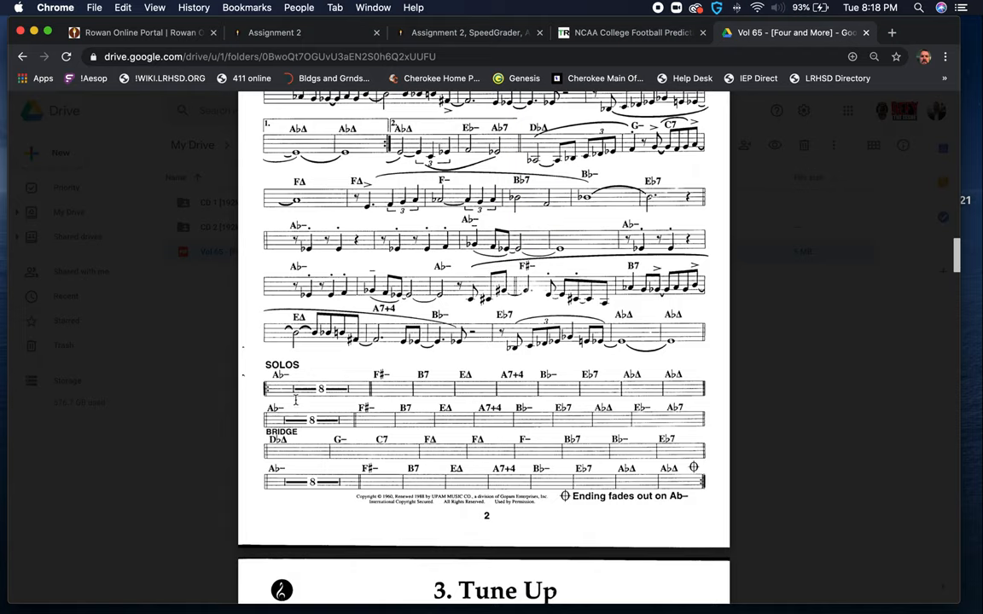
mouse_move(282, 376)
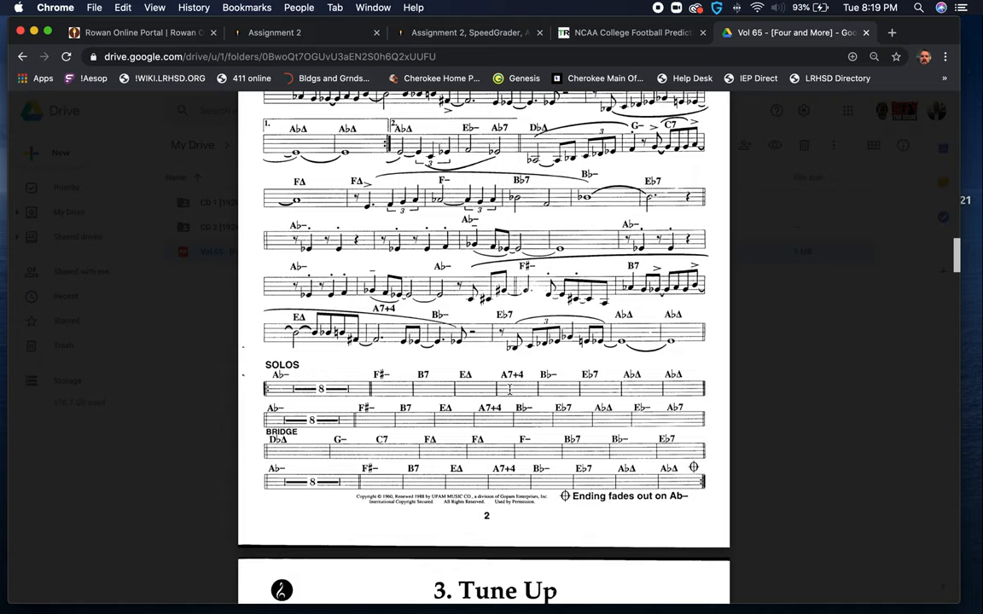
mouse_move(521, 352)
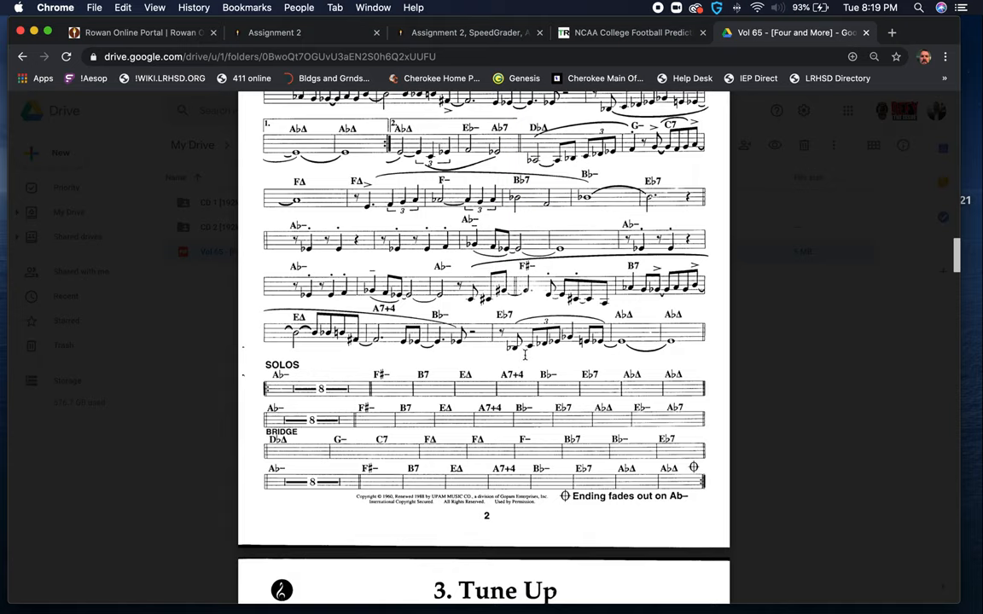
mouse_move(520, 370)
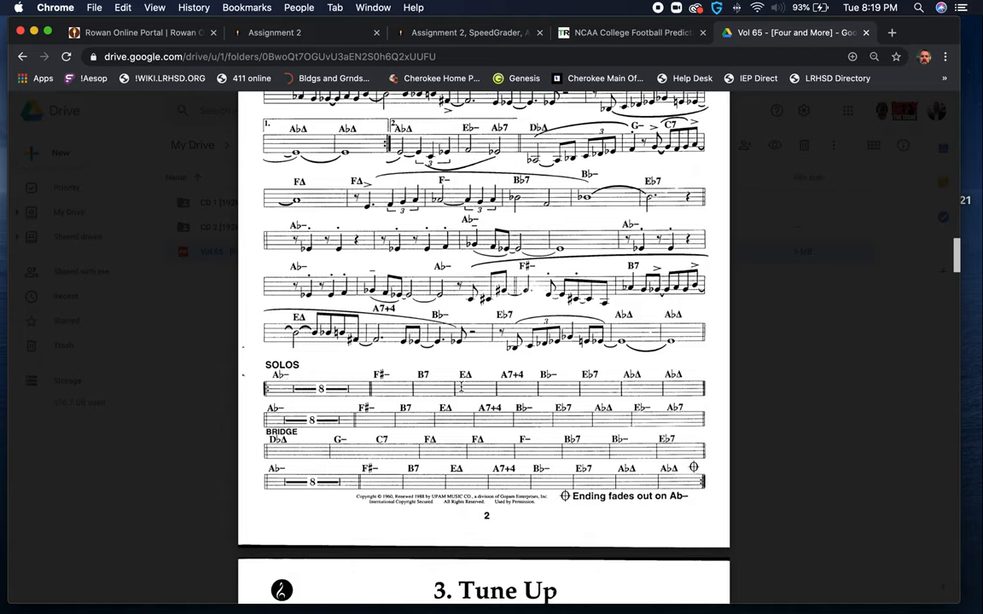
mouse_move(517, 396)
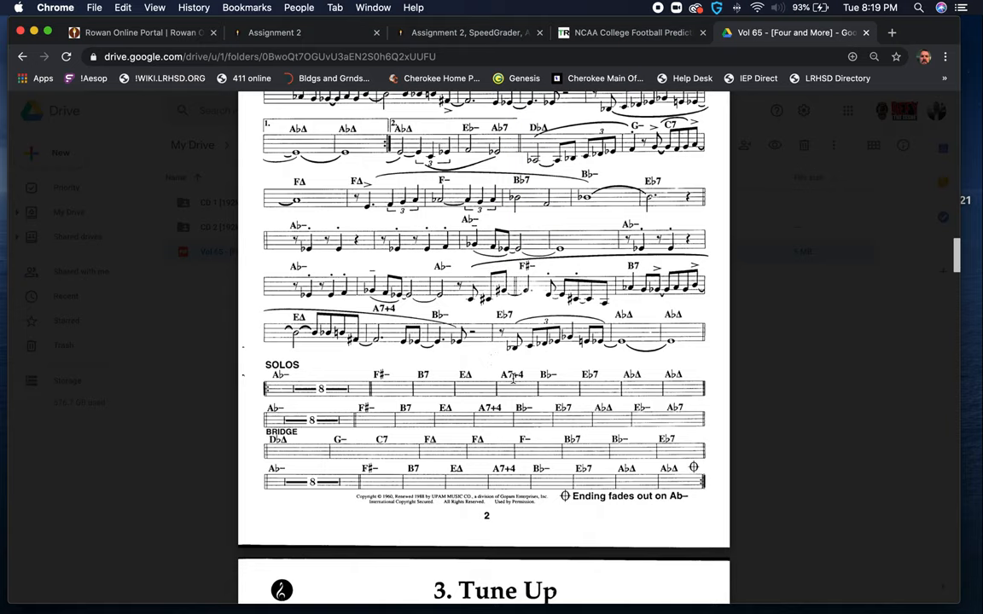
mouse_move(512, 472)
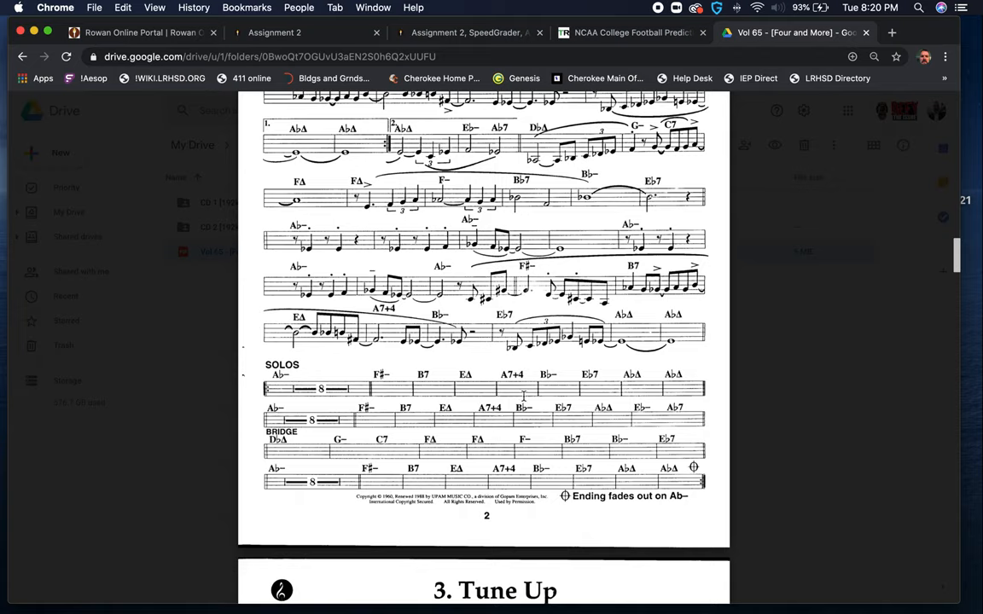
mouse_move(523, 398)
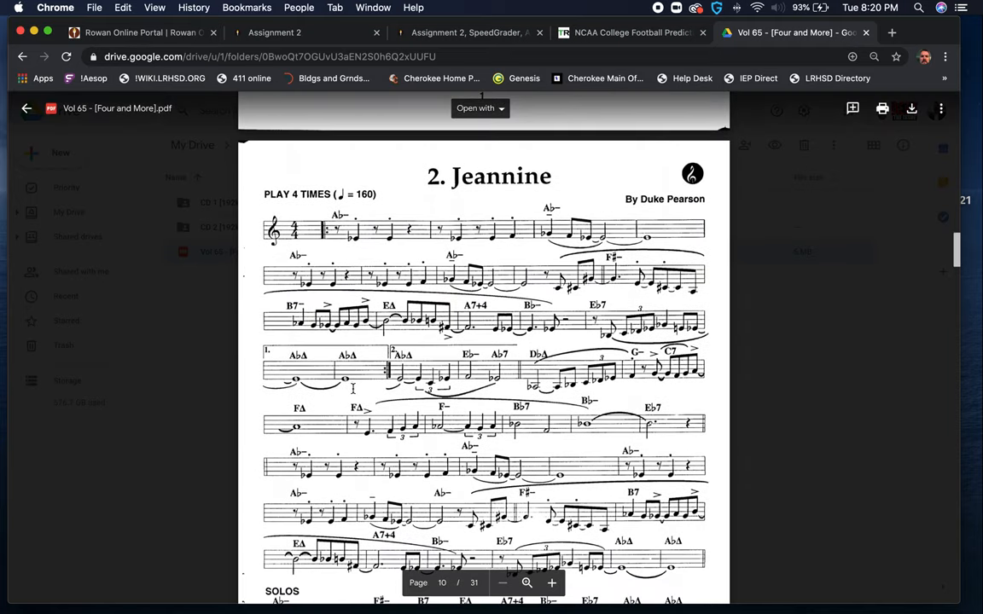
mouse_move(381, 246)
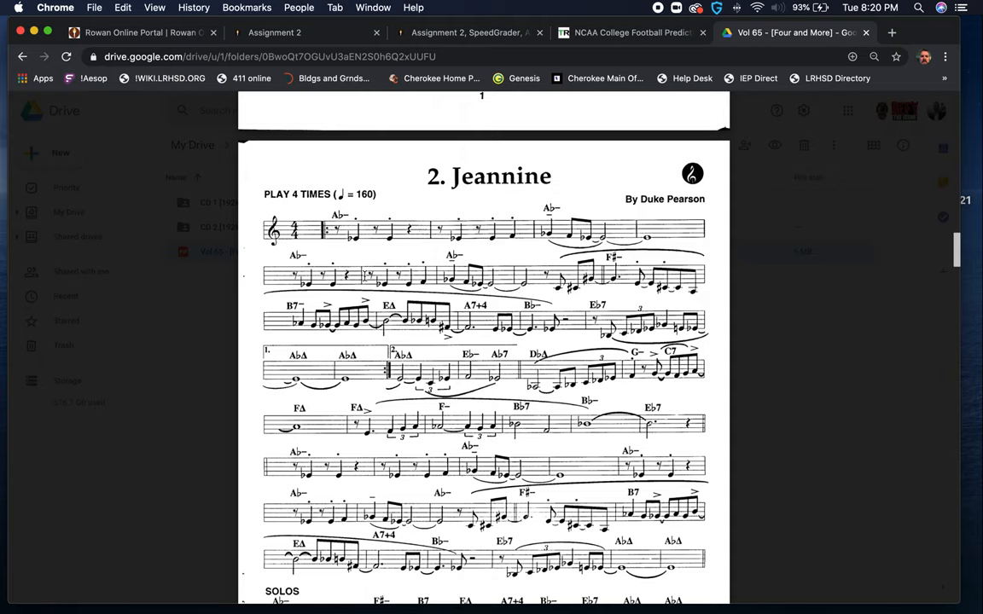
mouse_move(355, 245)
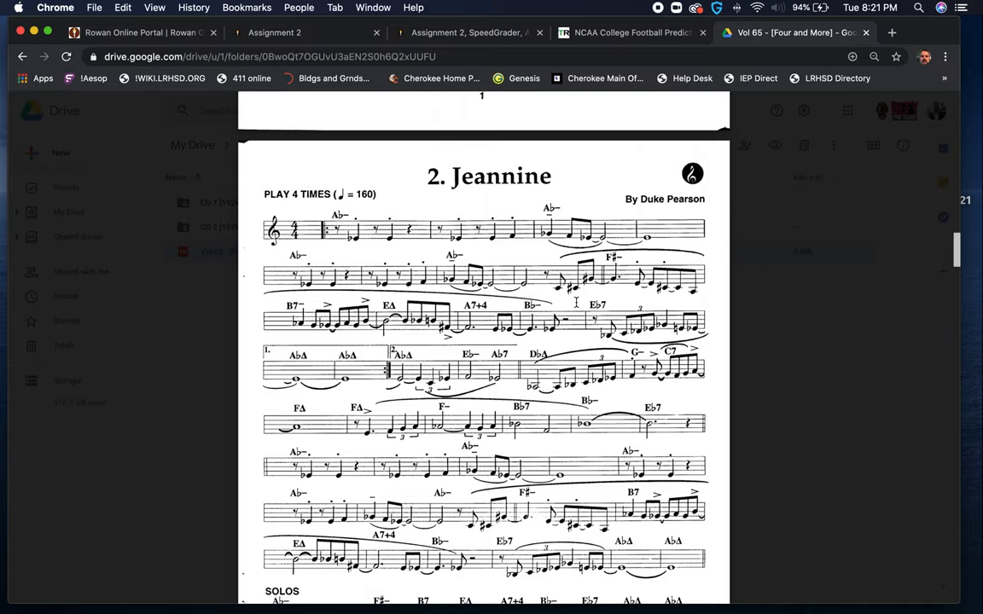
mouse_move(572, 293)
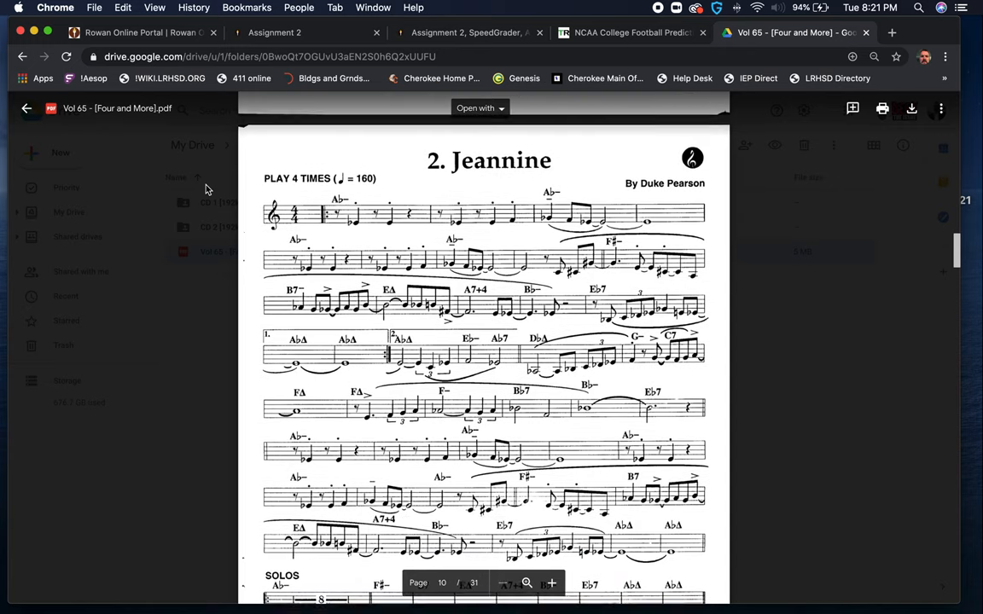
scroll(down, 3)
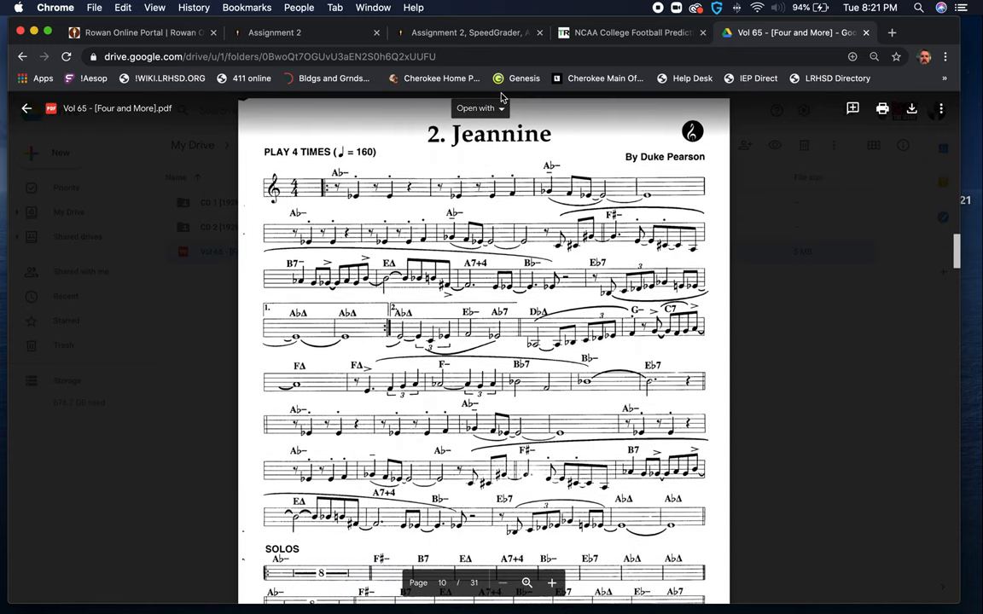